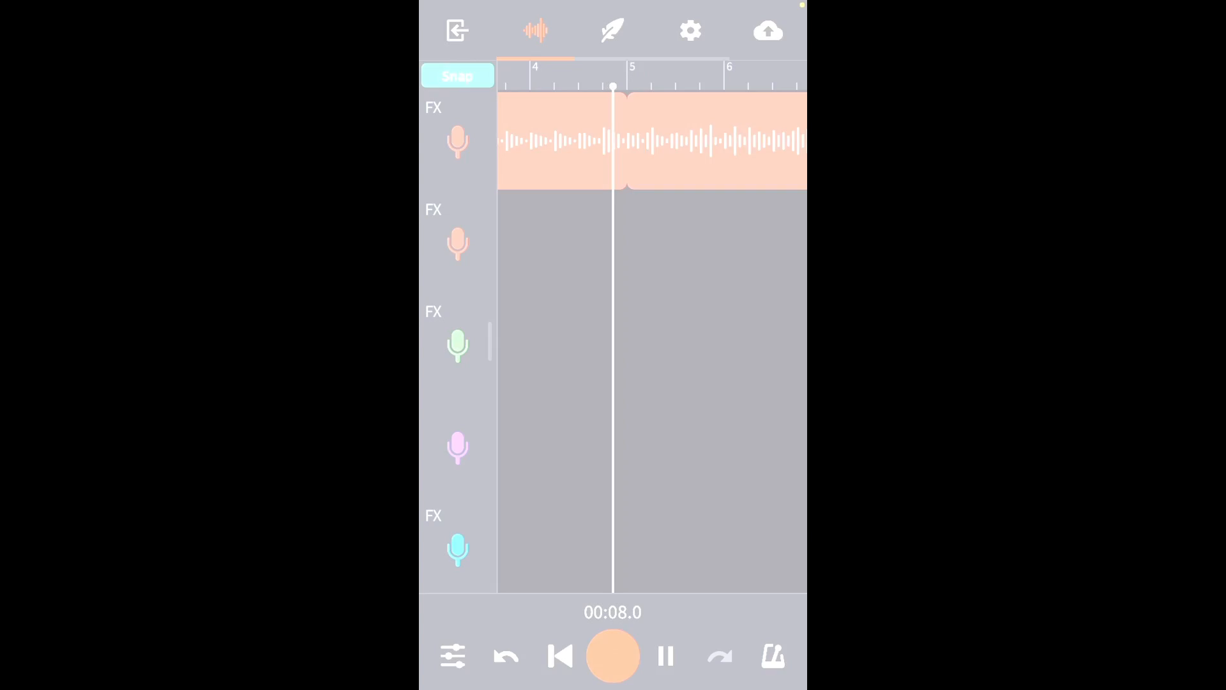
Step: Stop playback at about 00:33, with the pink chorus clip around bar 17
click(613, 655)
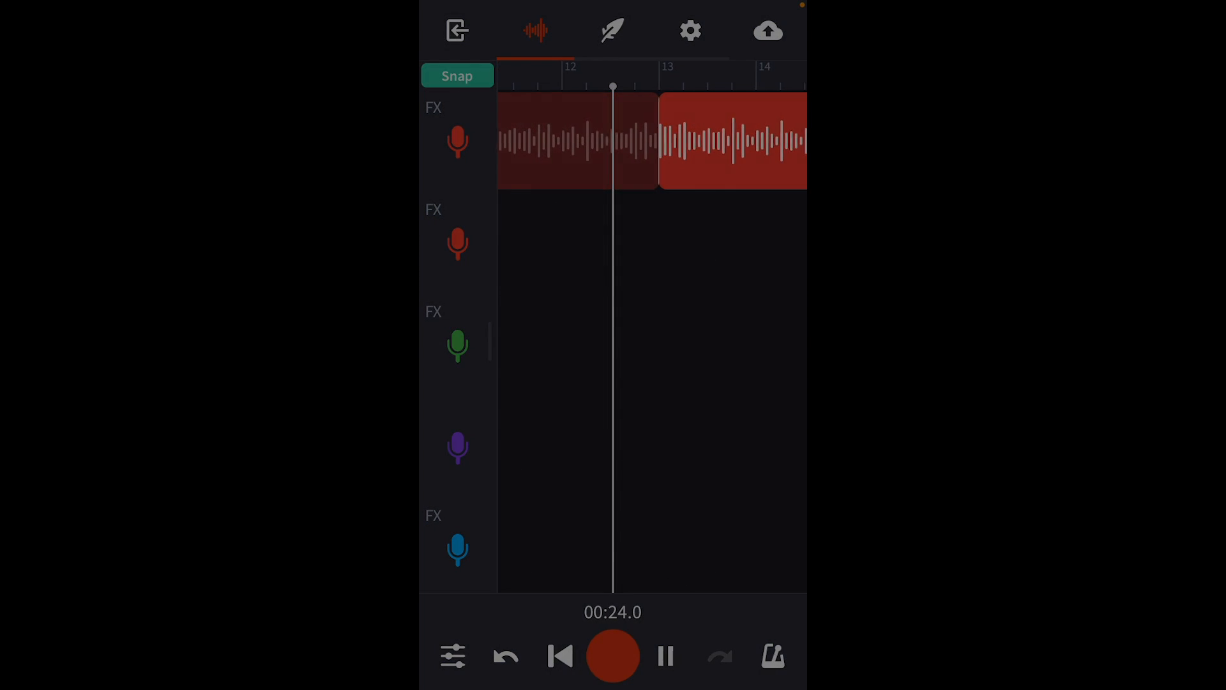
click(666, 655)
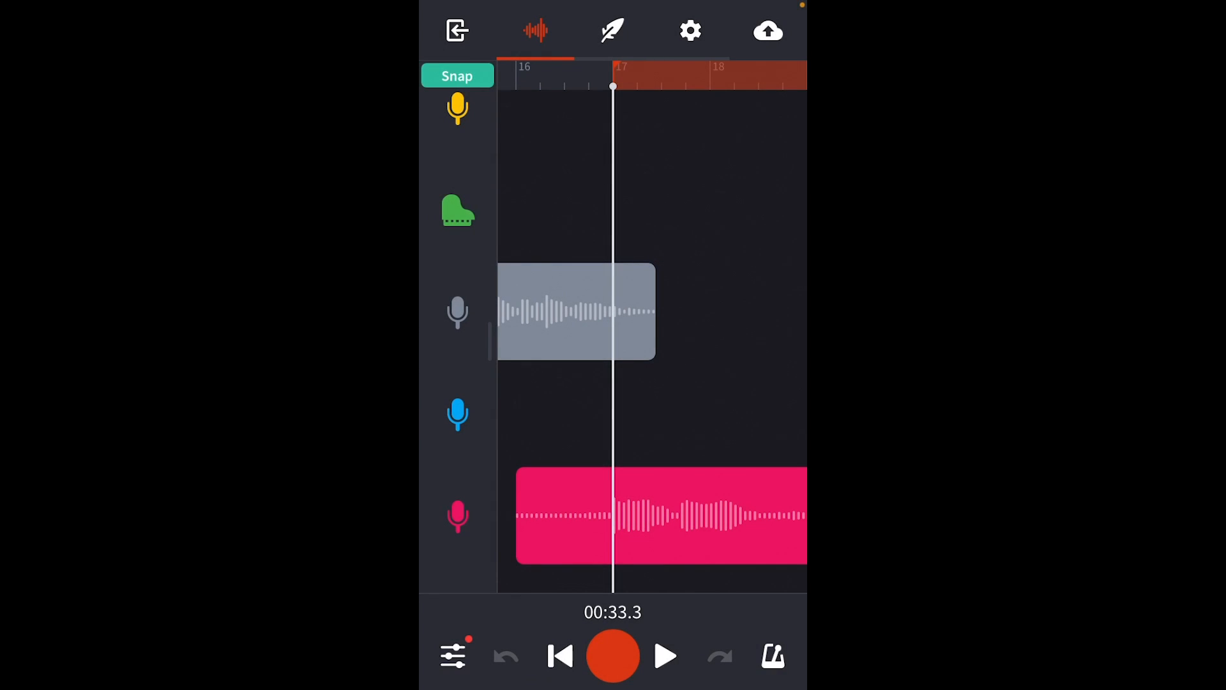
click(665, 655)
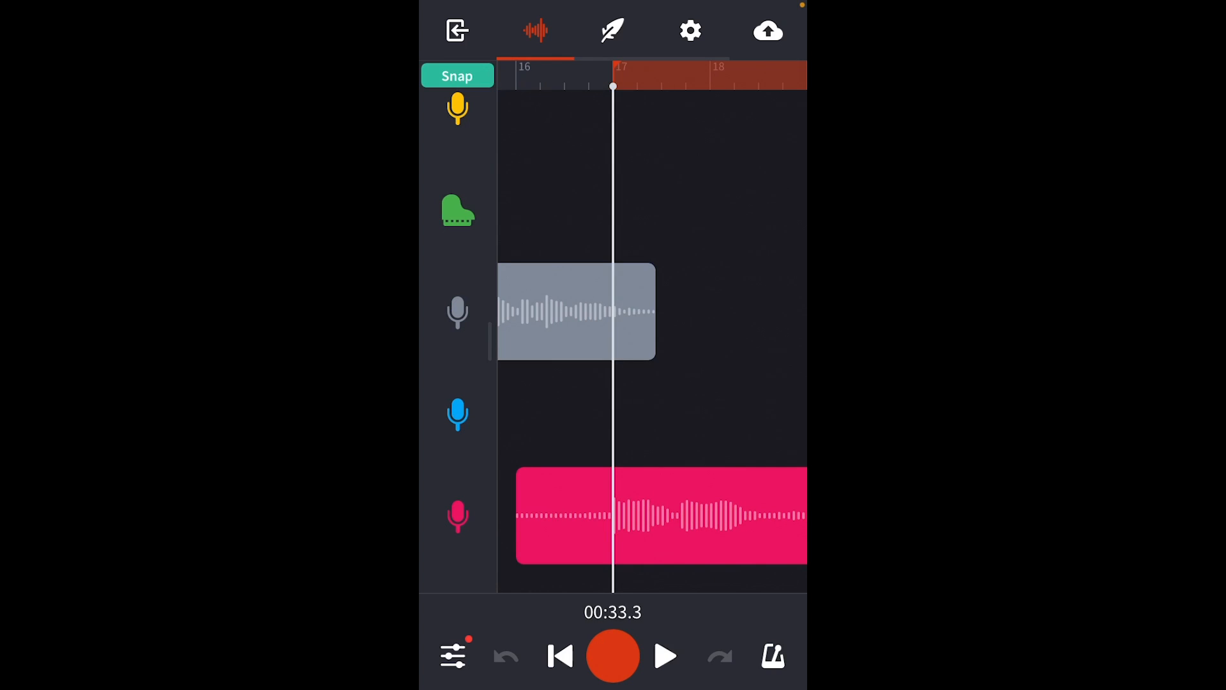
Step: Solo the Female_Chorus track in the Mixer and play it alone, then stop
click(453, 655)
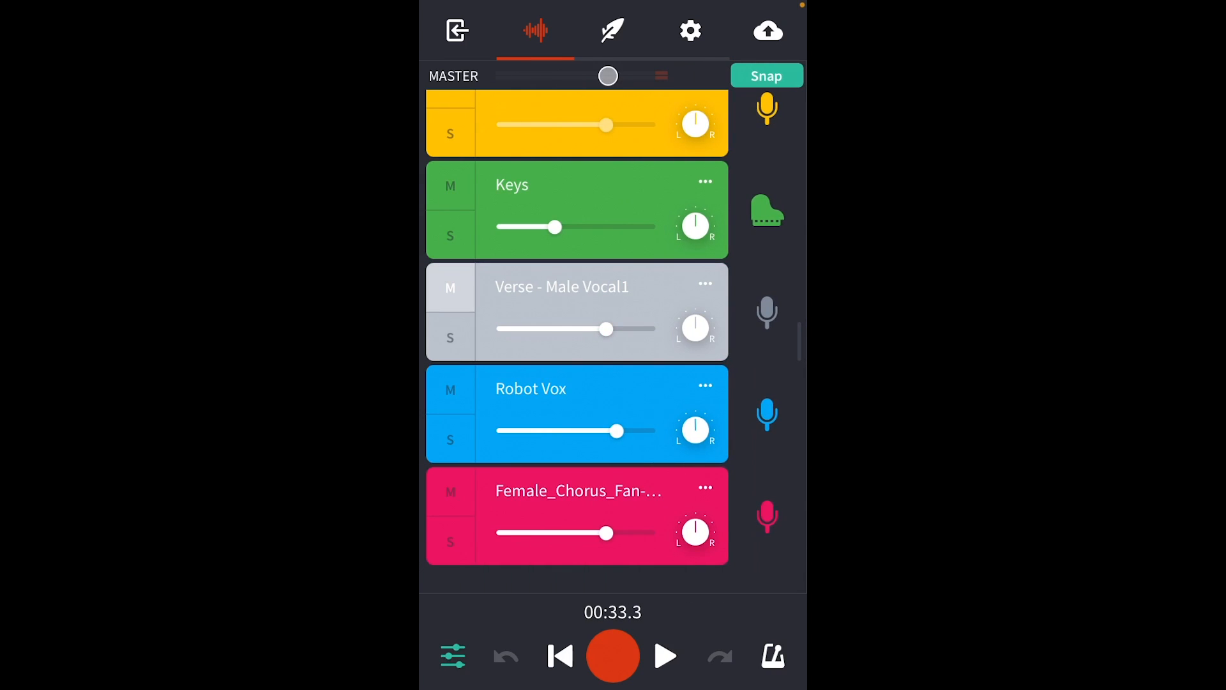
click(450, 541)
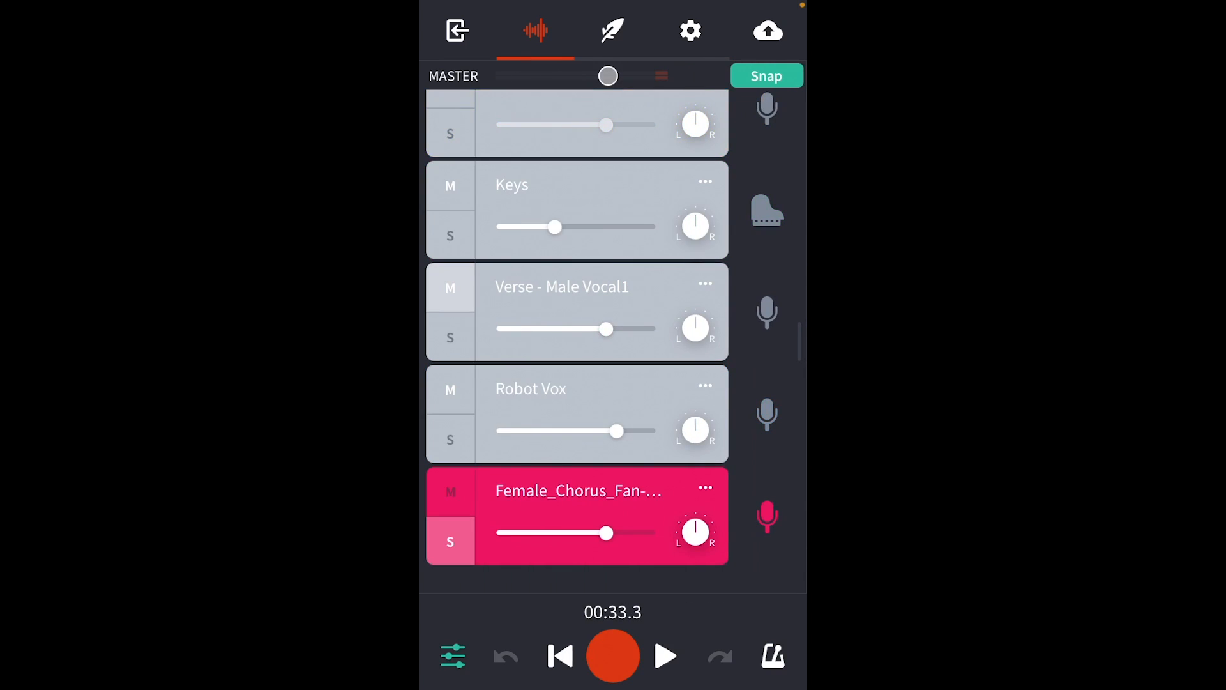
click(664, 656)
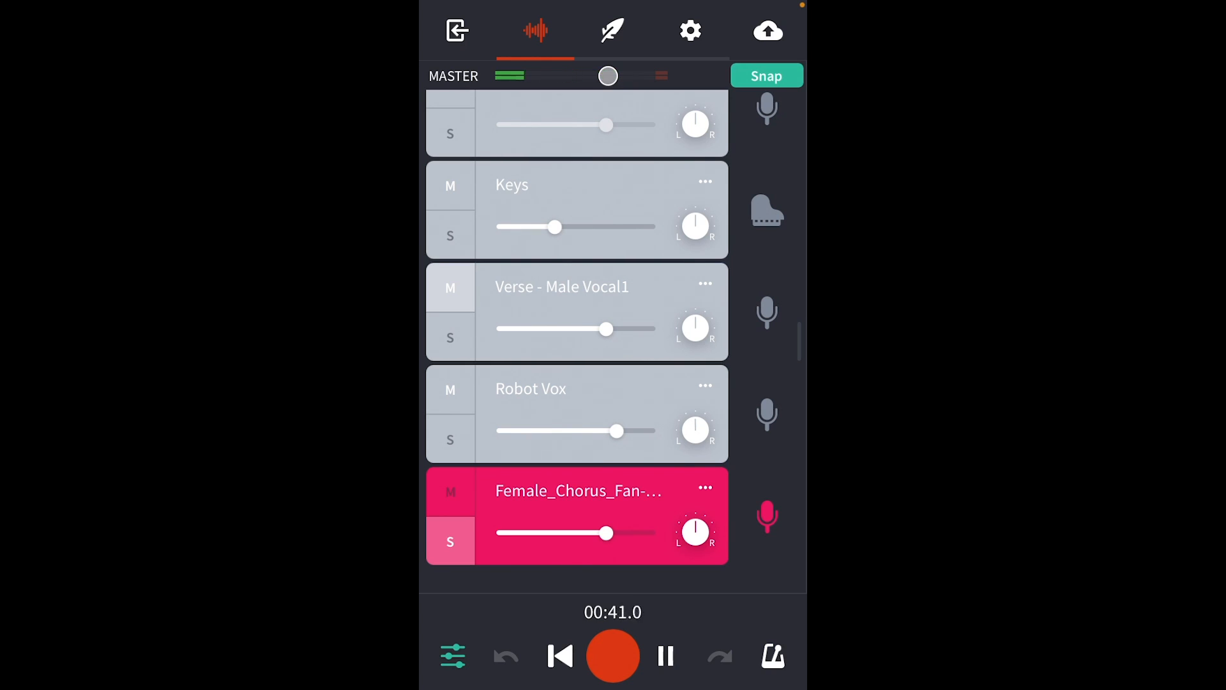
click(665, 655)
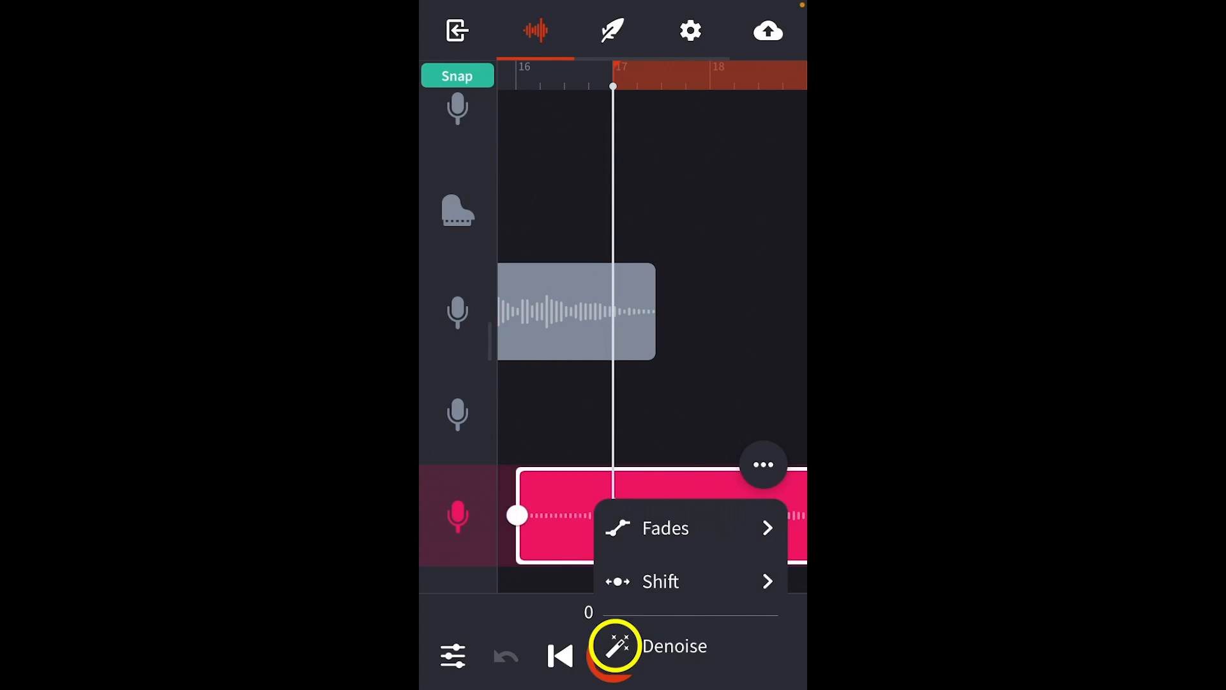
Step: Apply Denoise to the Female_Chorus clip, confirm the Success notice, and open its vocal editor
click(617, 645)
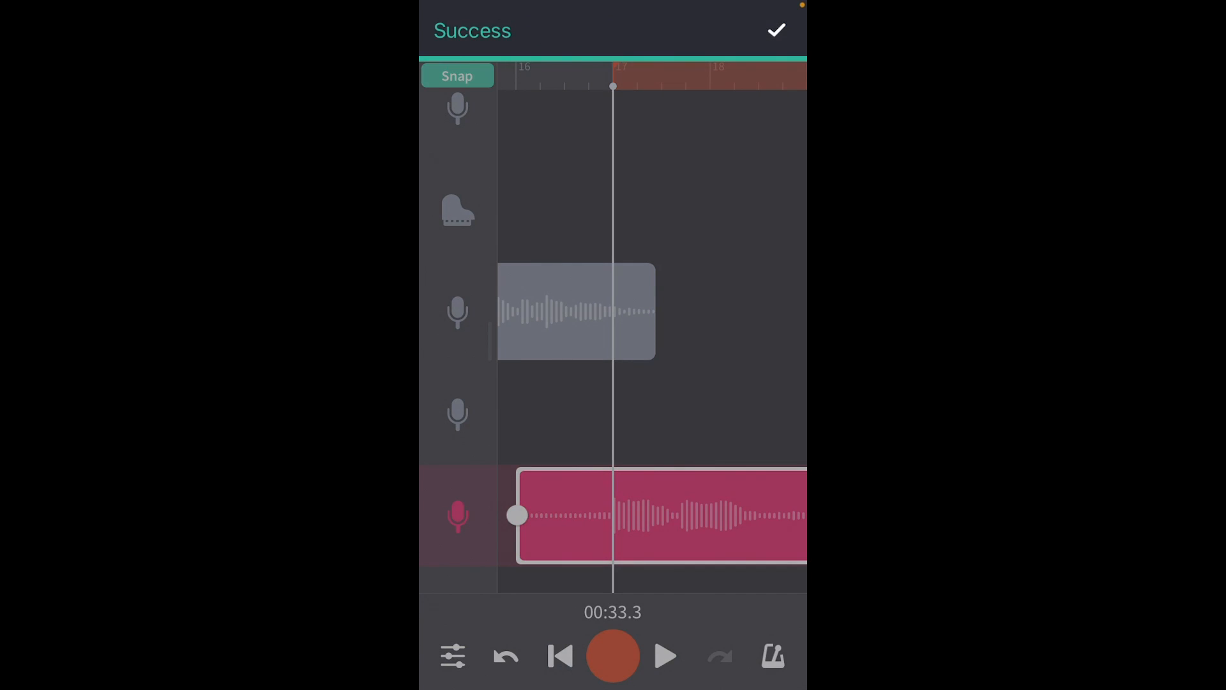
click(665, 655)
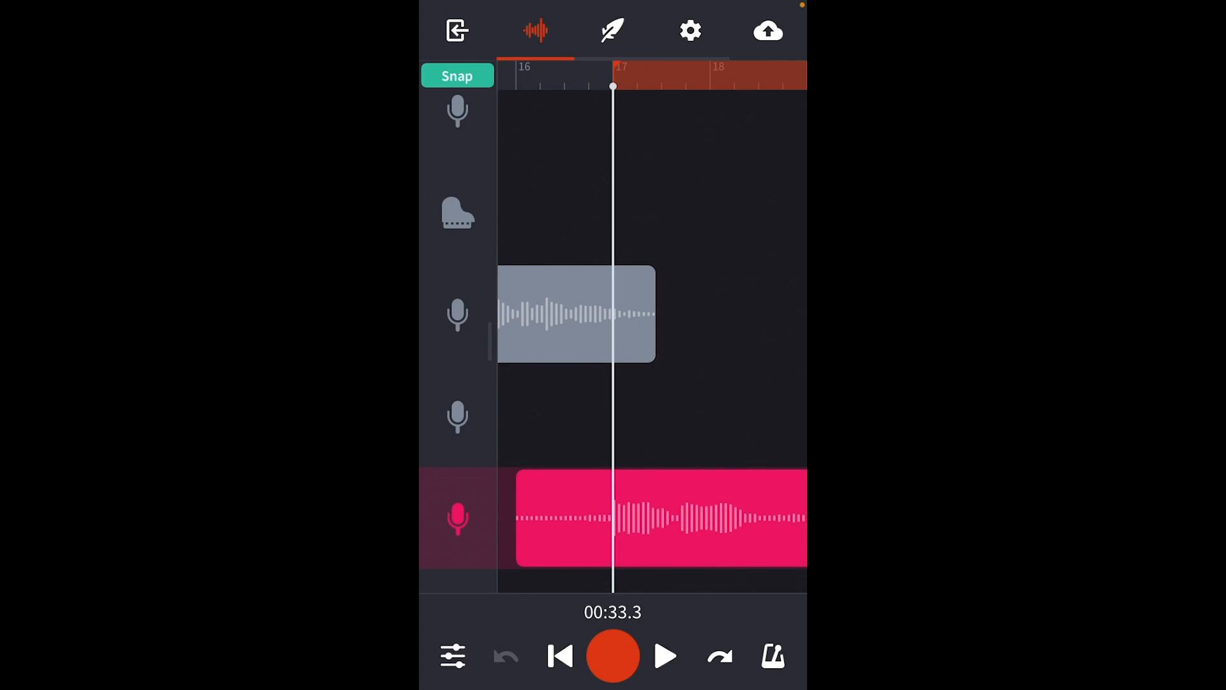
click(665, 655)
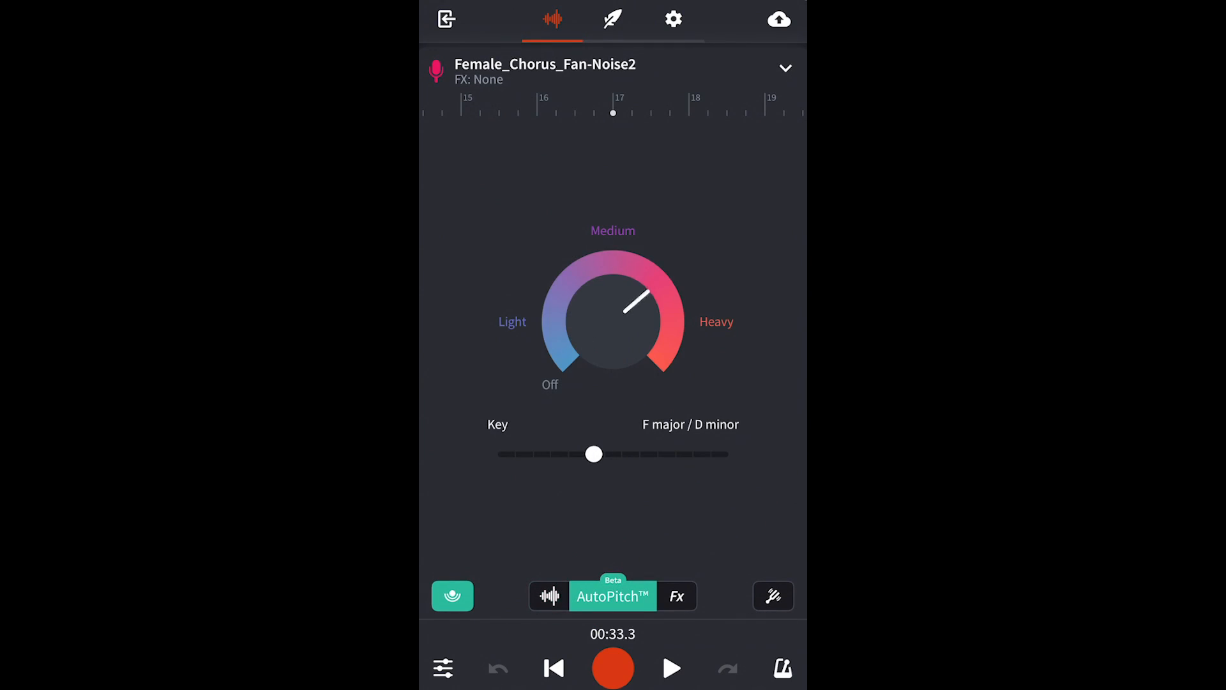
Step: Choose an FX preset for the Female_Chorus vocal and play the mix
click(676, 596)
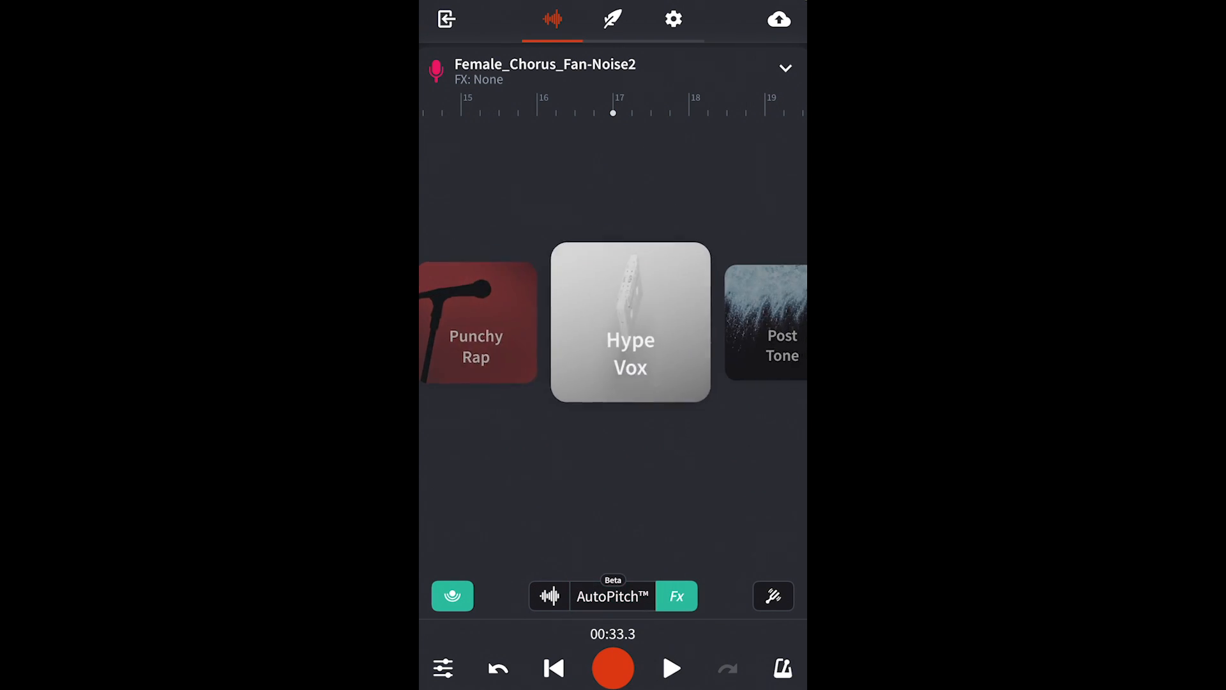
scroll(left, 3)
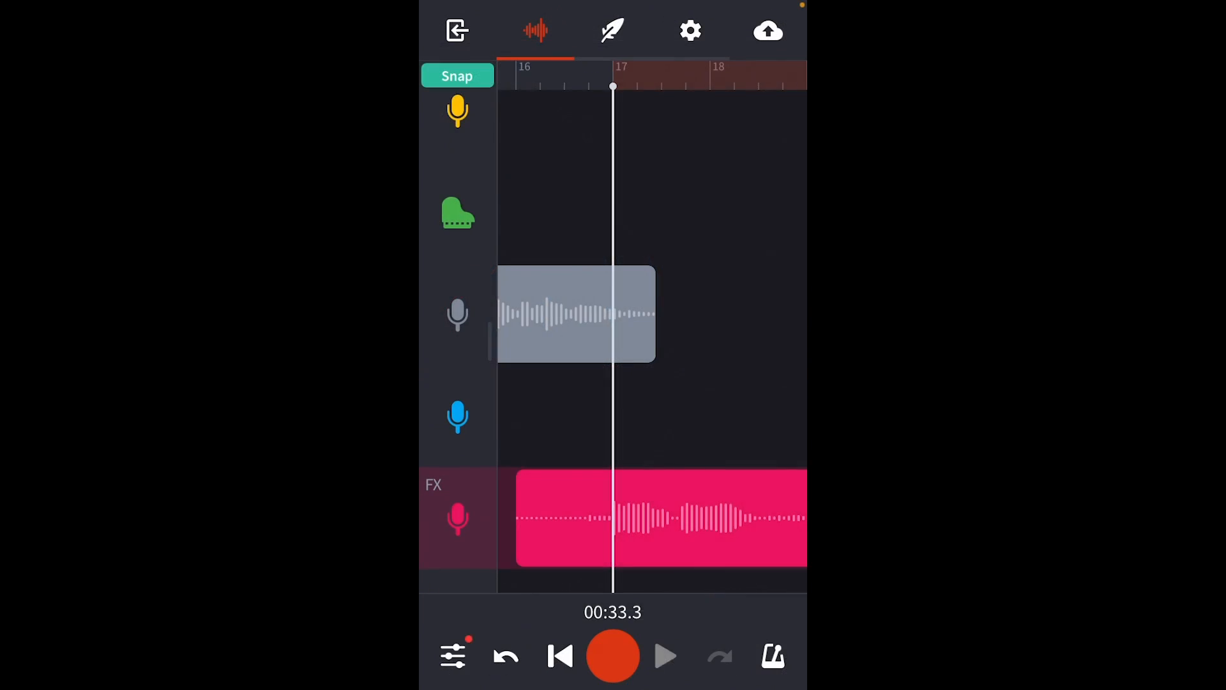
click(665, 655)
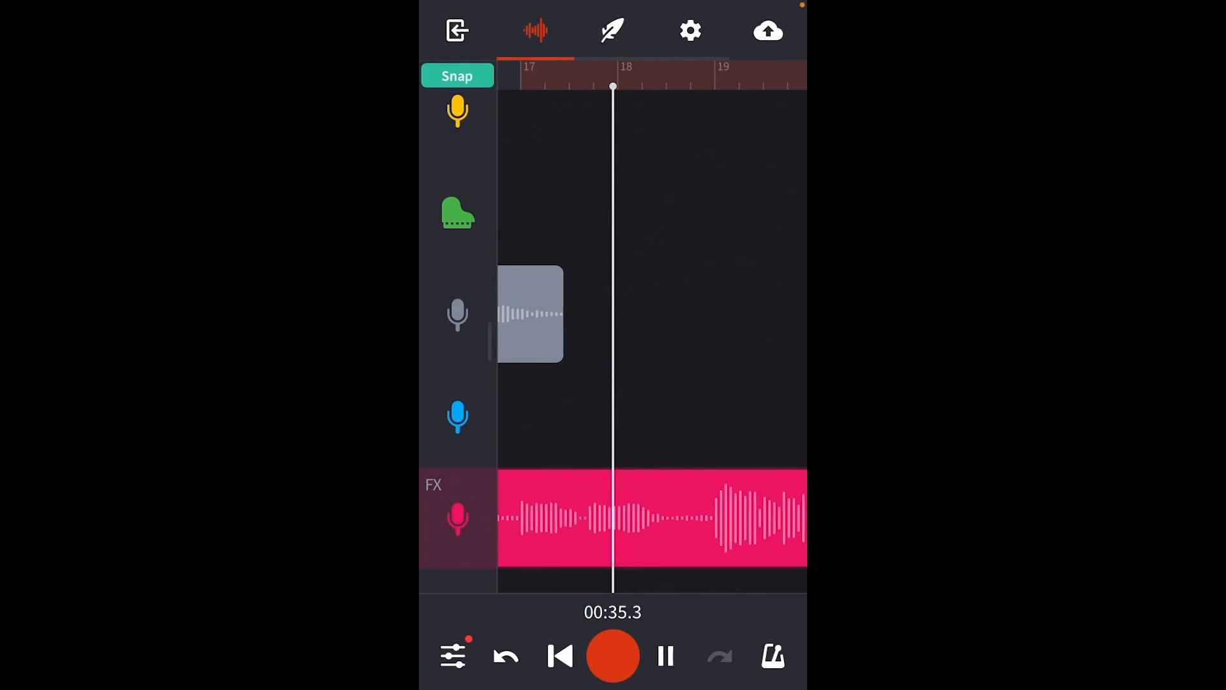